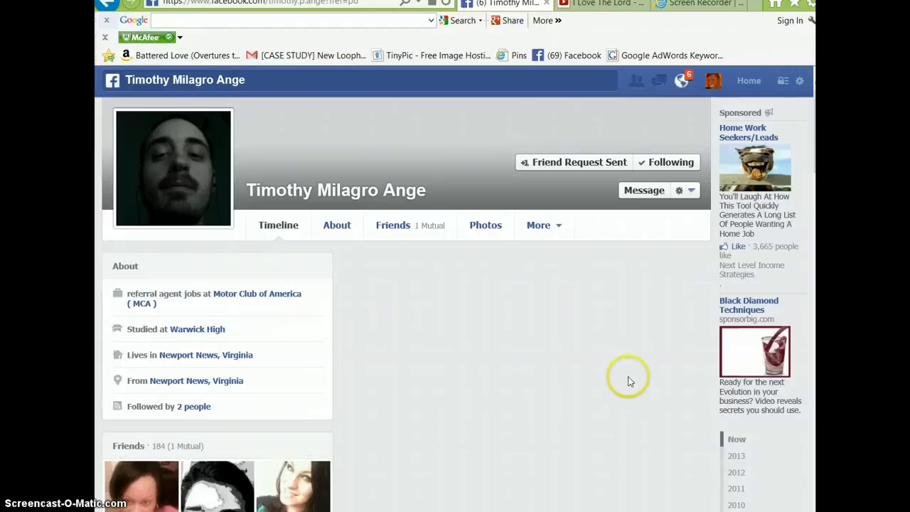
mouse_move(578, 393)
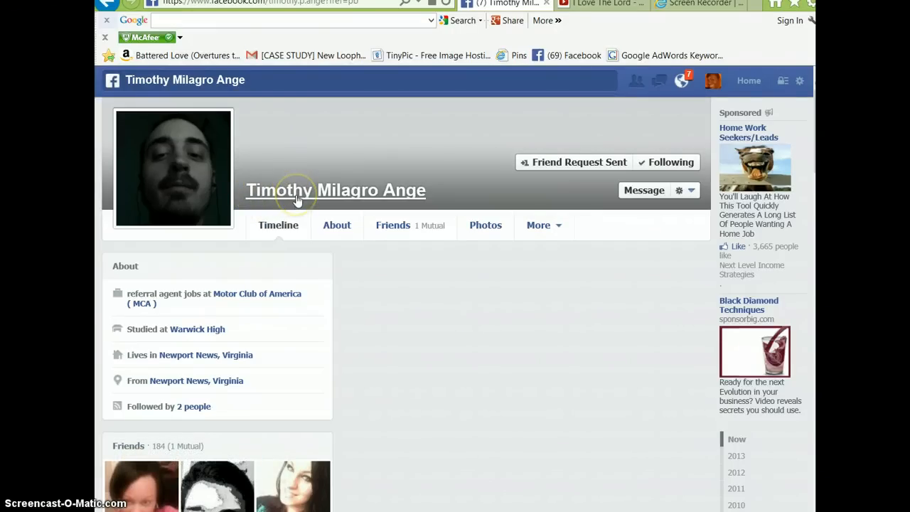
mouse_move(457, 282)
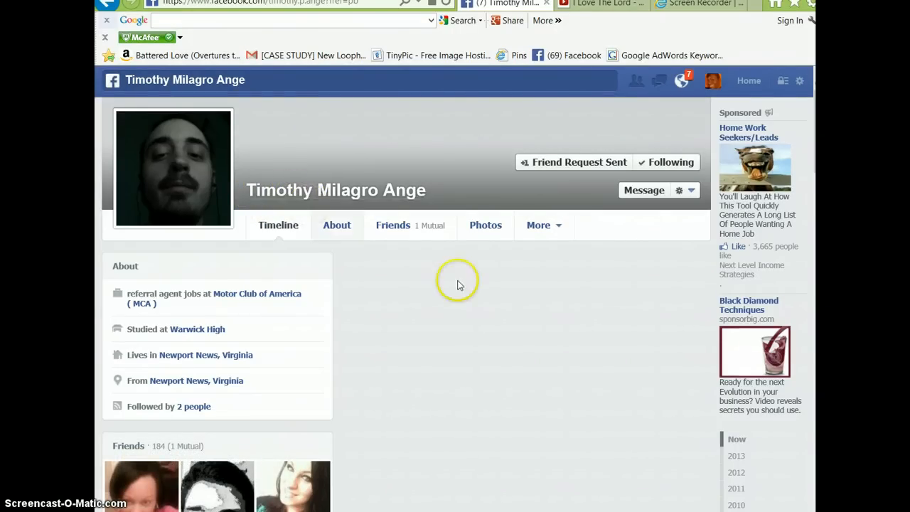
mouse_move(458, 297)
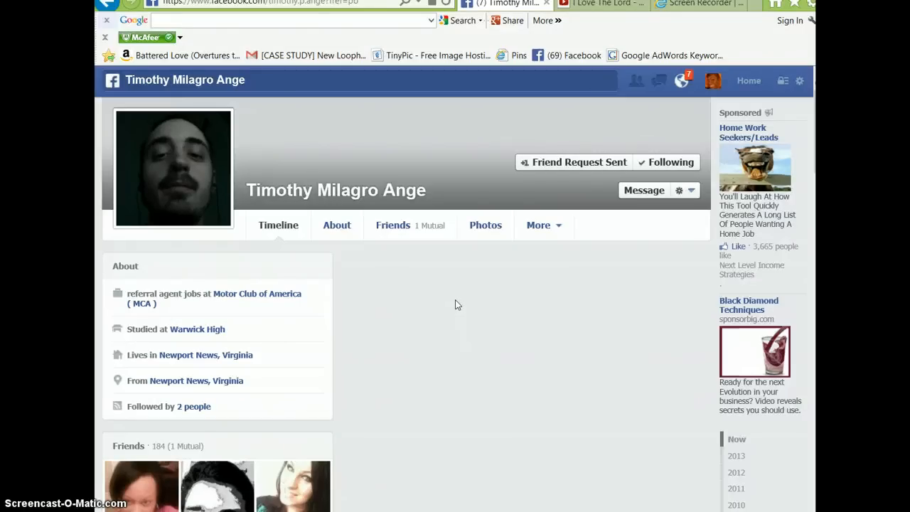
mouse_move(457, 321)
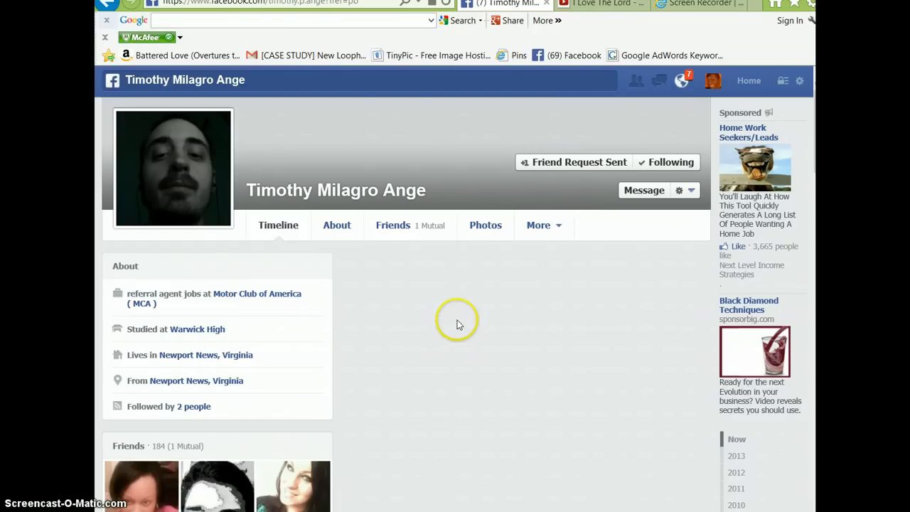
mouse_move(451, 318)
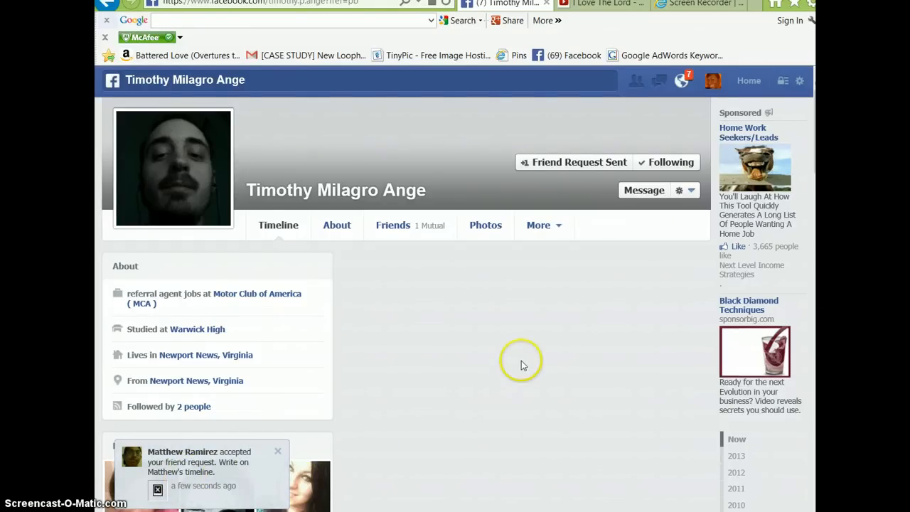
mouse_move(647, 229)
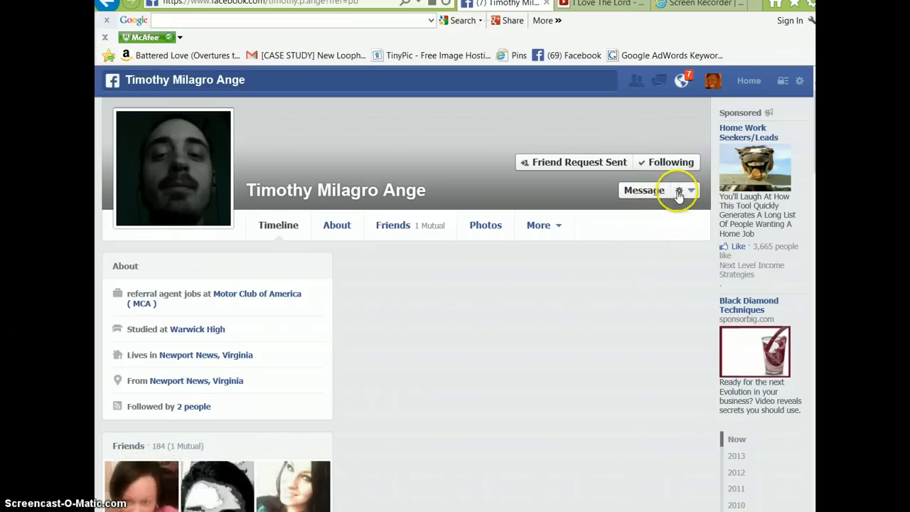
mouse_move(679, 192)
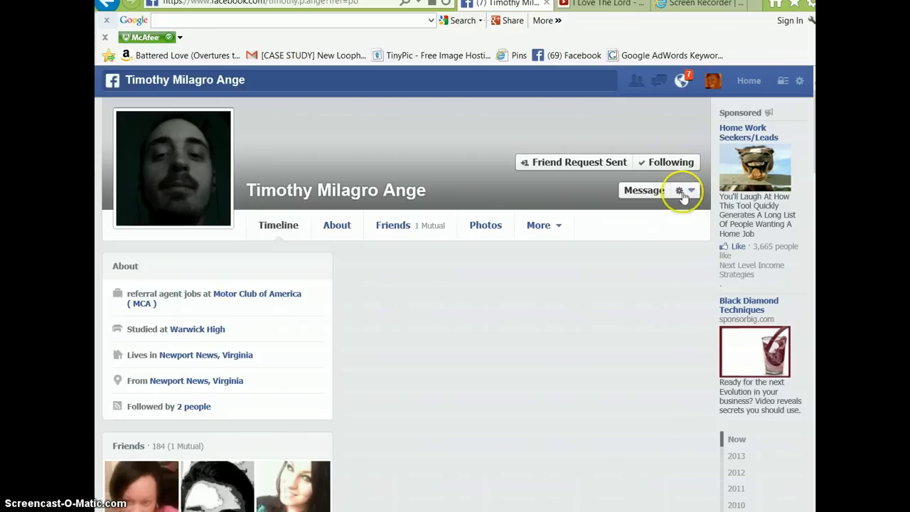
left_click(679, 191)
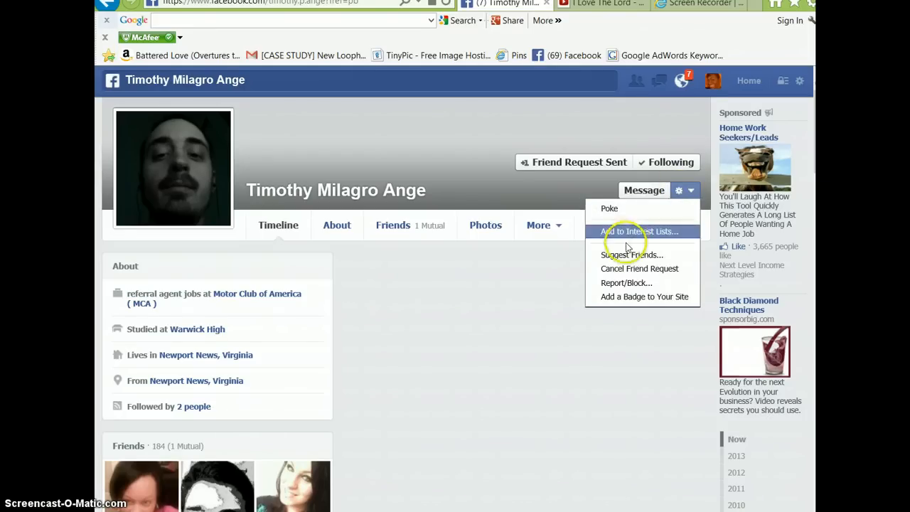
left_click(630, 255)
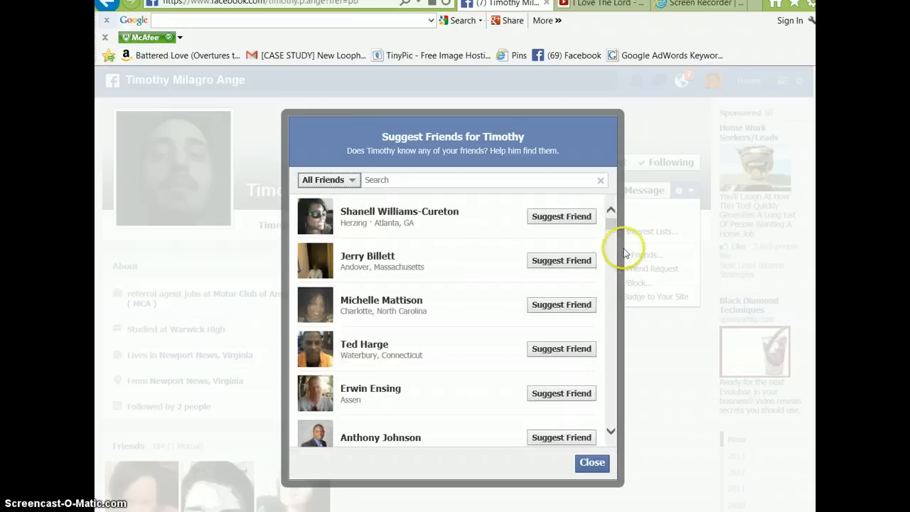
mouse_move(579, 290)
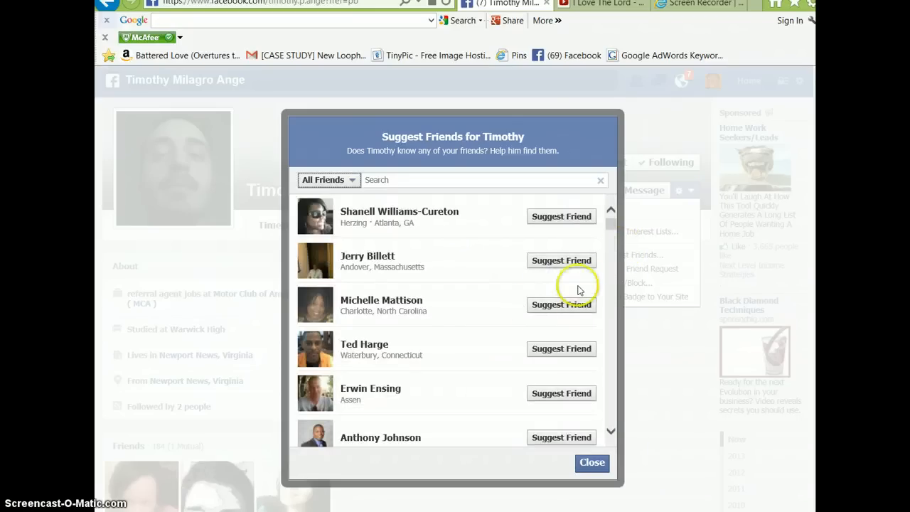
Suggest the third, fifth and one further listed friend to Timothy, then close the dialog.
scroll("down", 3)
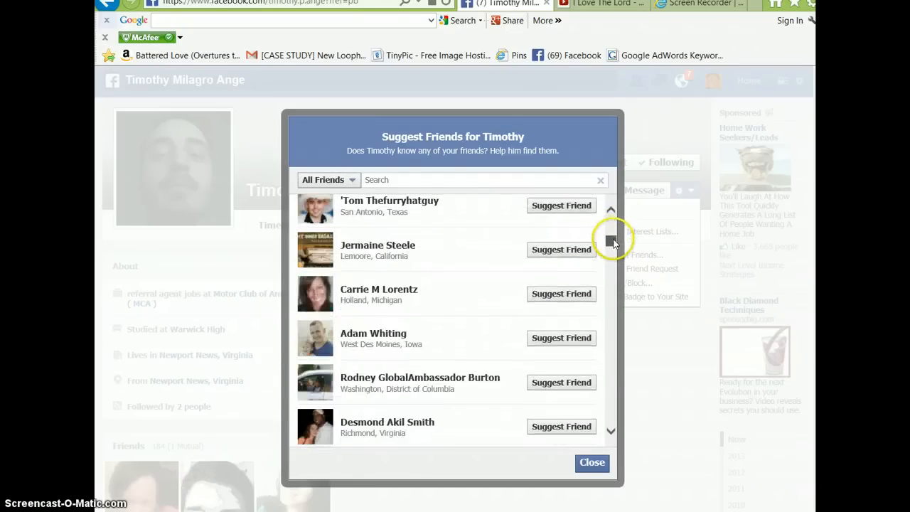
scroll("down", 3)
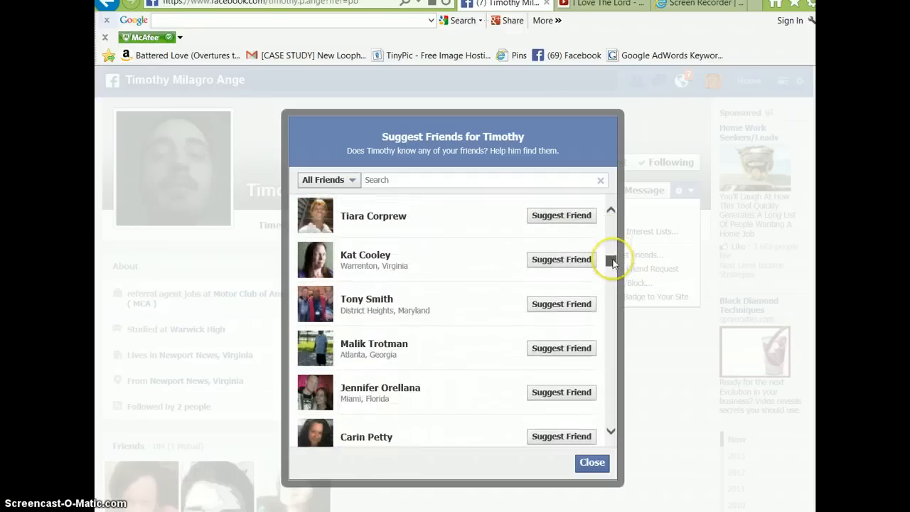
scroll("down", 3)
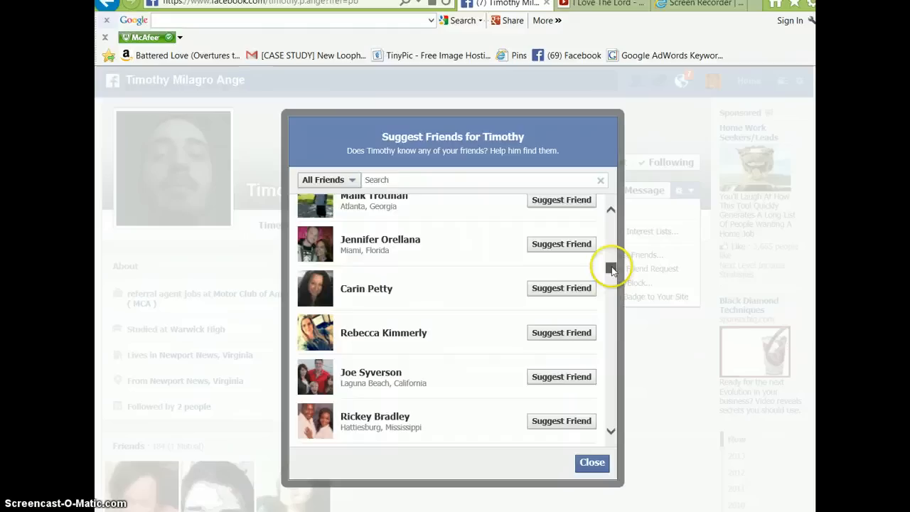
scroll("down", 3)
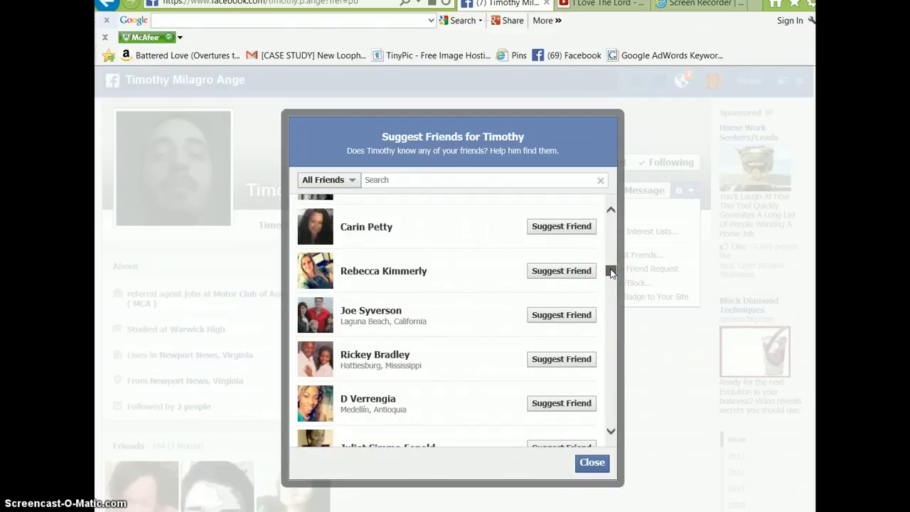
scroll("down", 3)
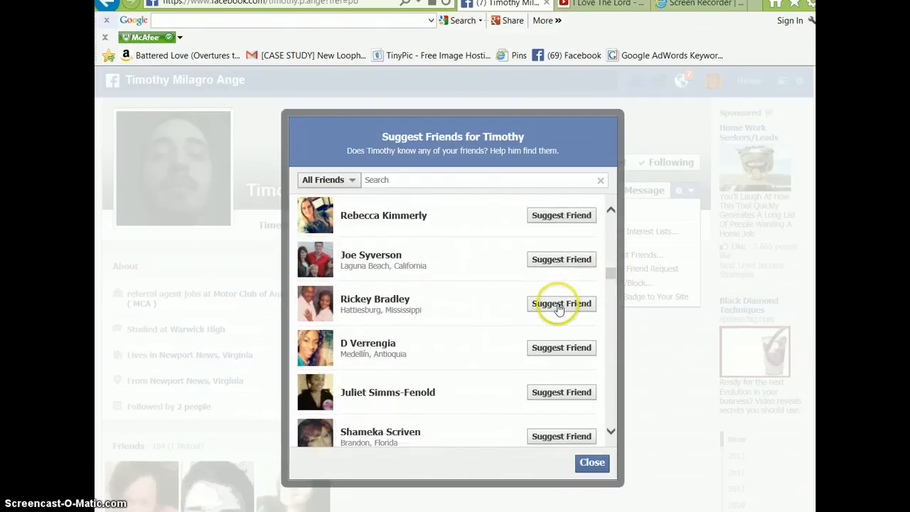
left_click(560, 303)
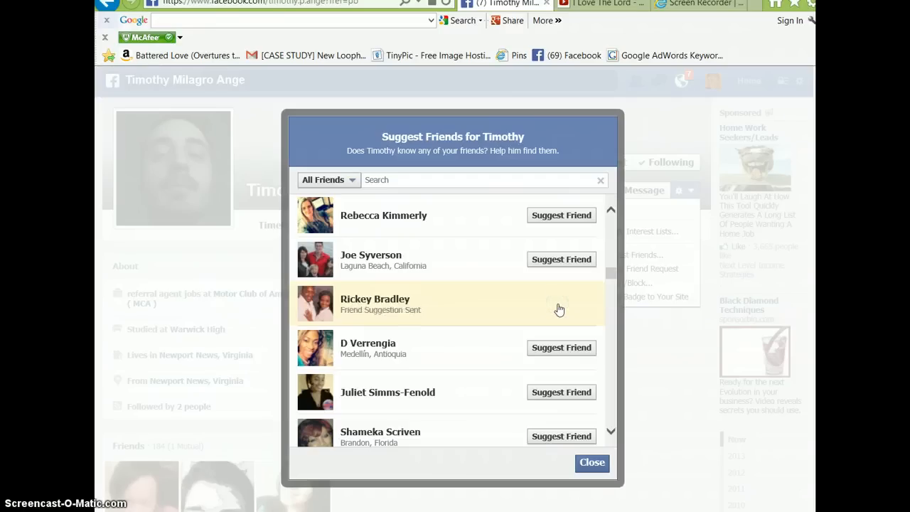
mouse_move(575, 394)
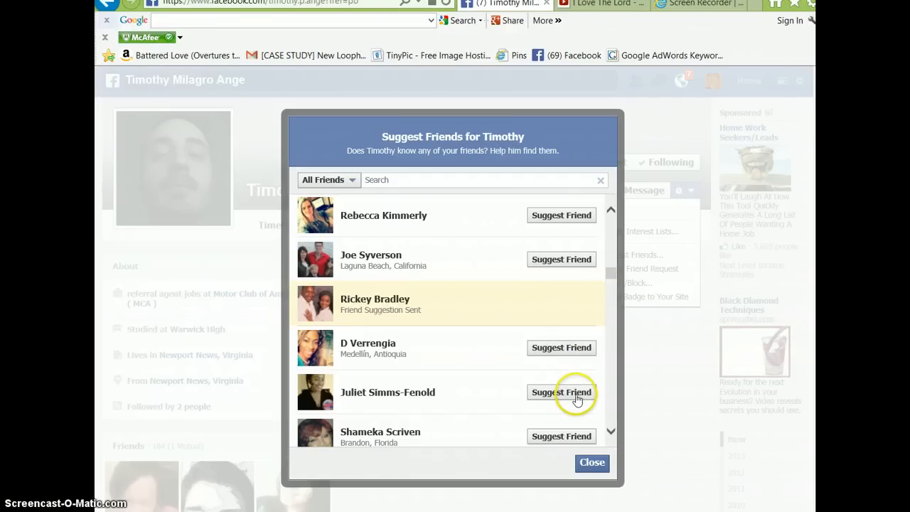
left_click(561, 392)
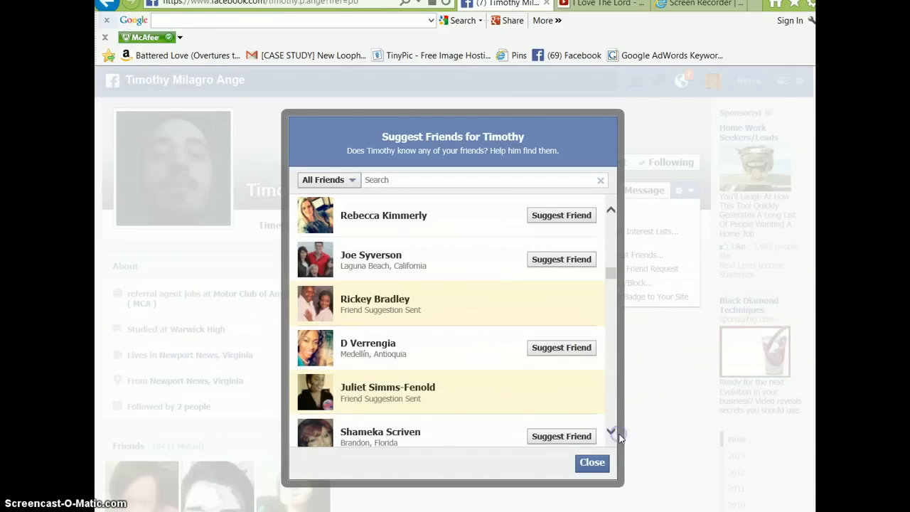
scroll("down", 3)
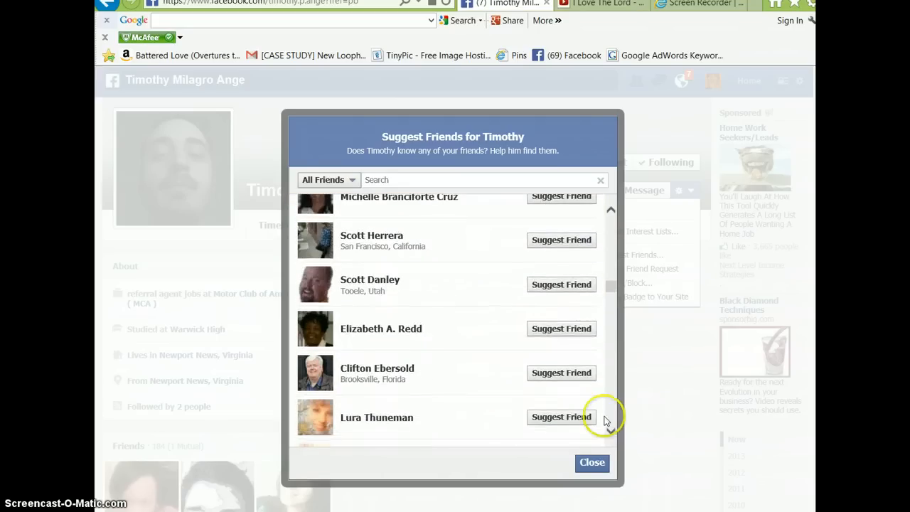
left_click(560, 328)
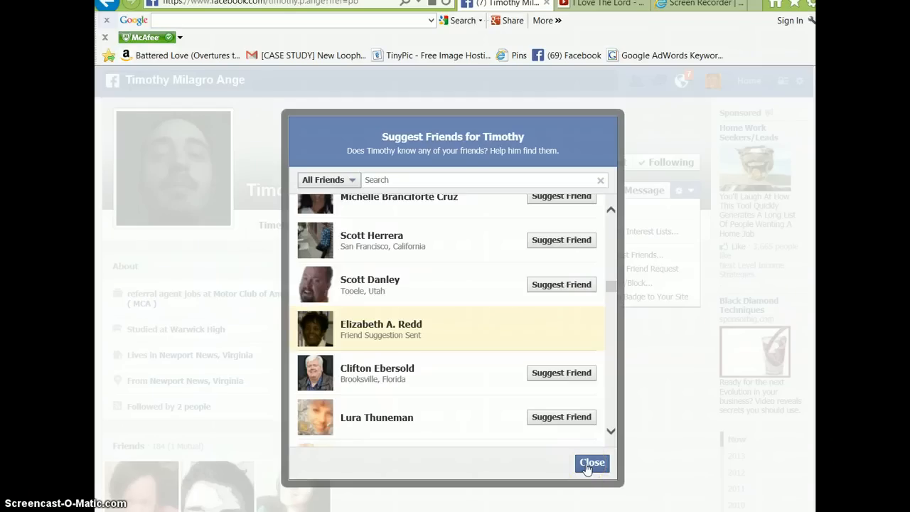
left_click(591, 462)
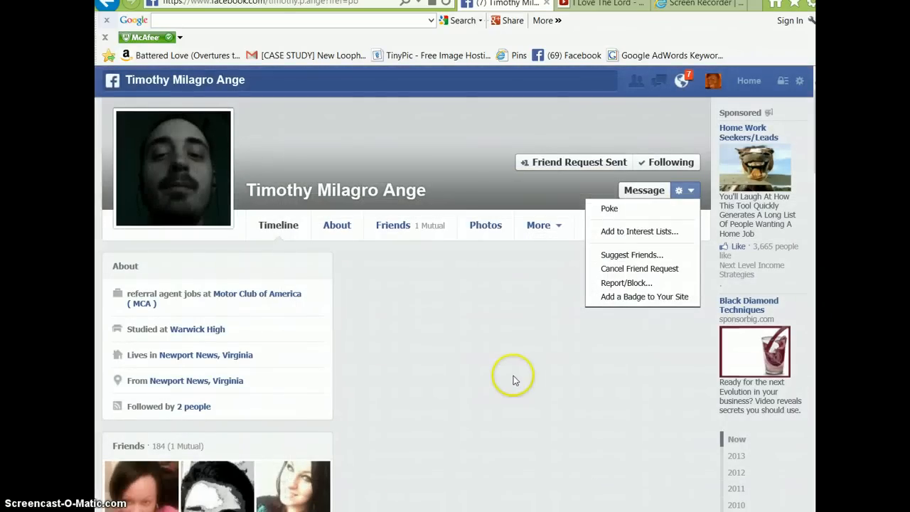
mouse_move(490, 276)
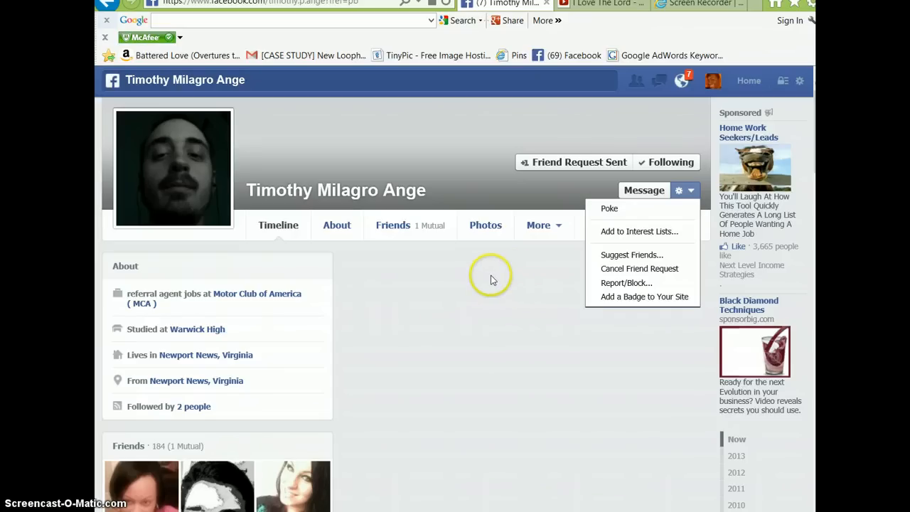
mouse_move(397, 304)
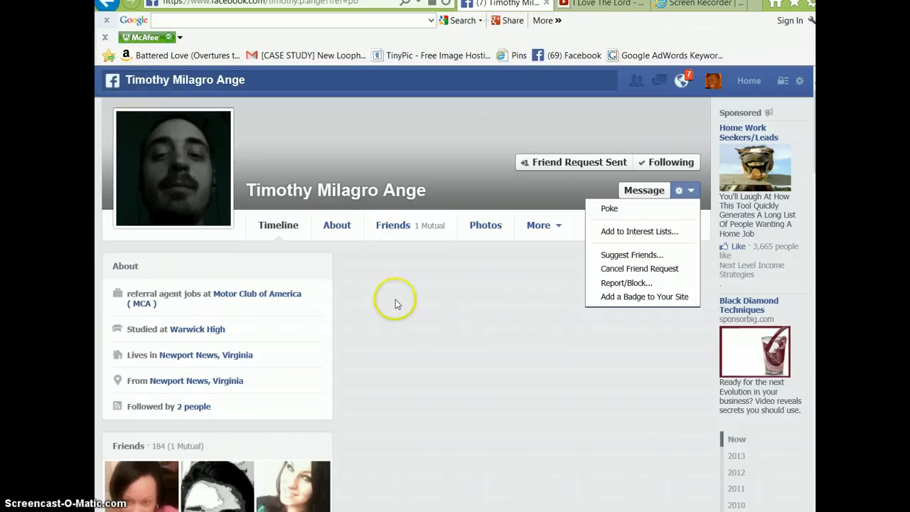
mouse_move(434, 364)
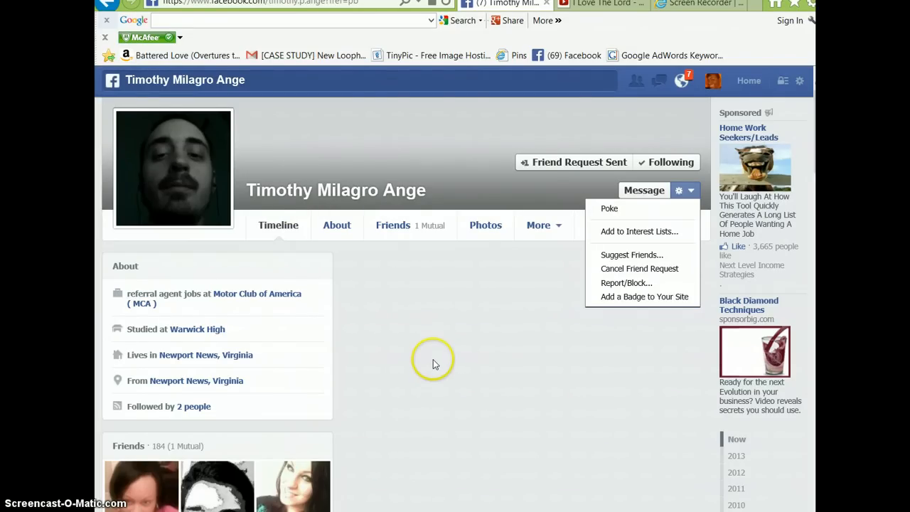
mouse_move(443, 353)
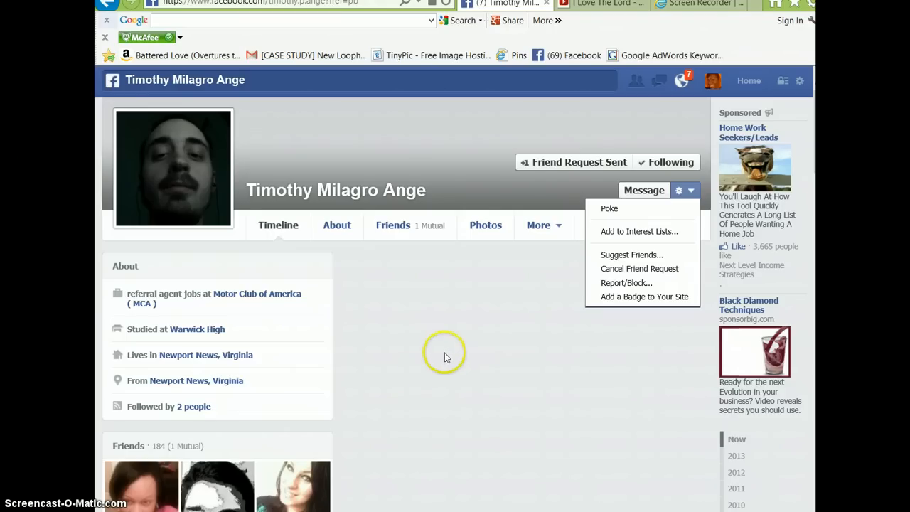
mouse_move(452, 317)
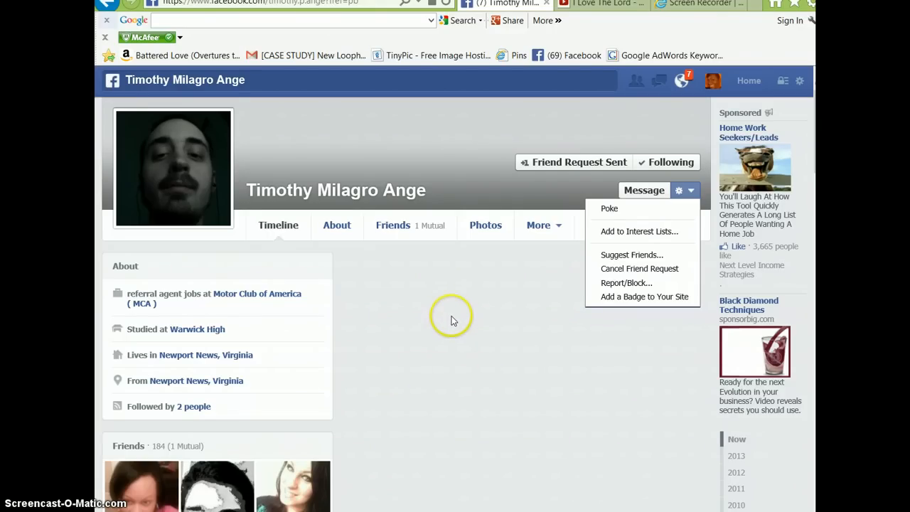
mouse_move(453, 332)
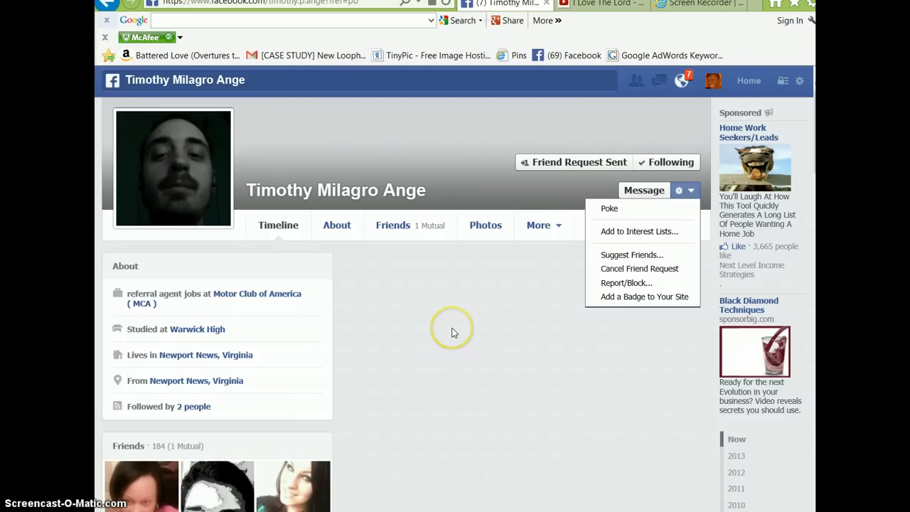
mouse_move(452, 336)
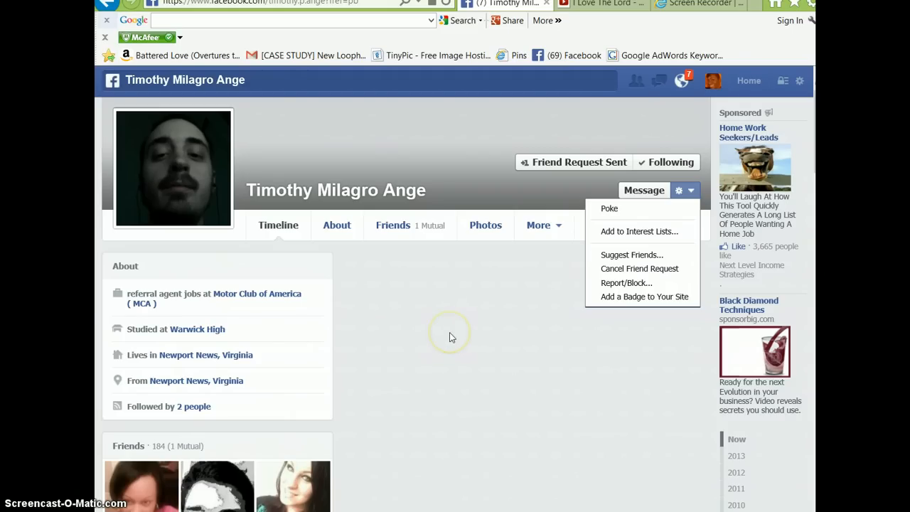